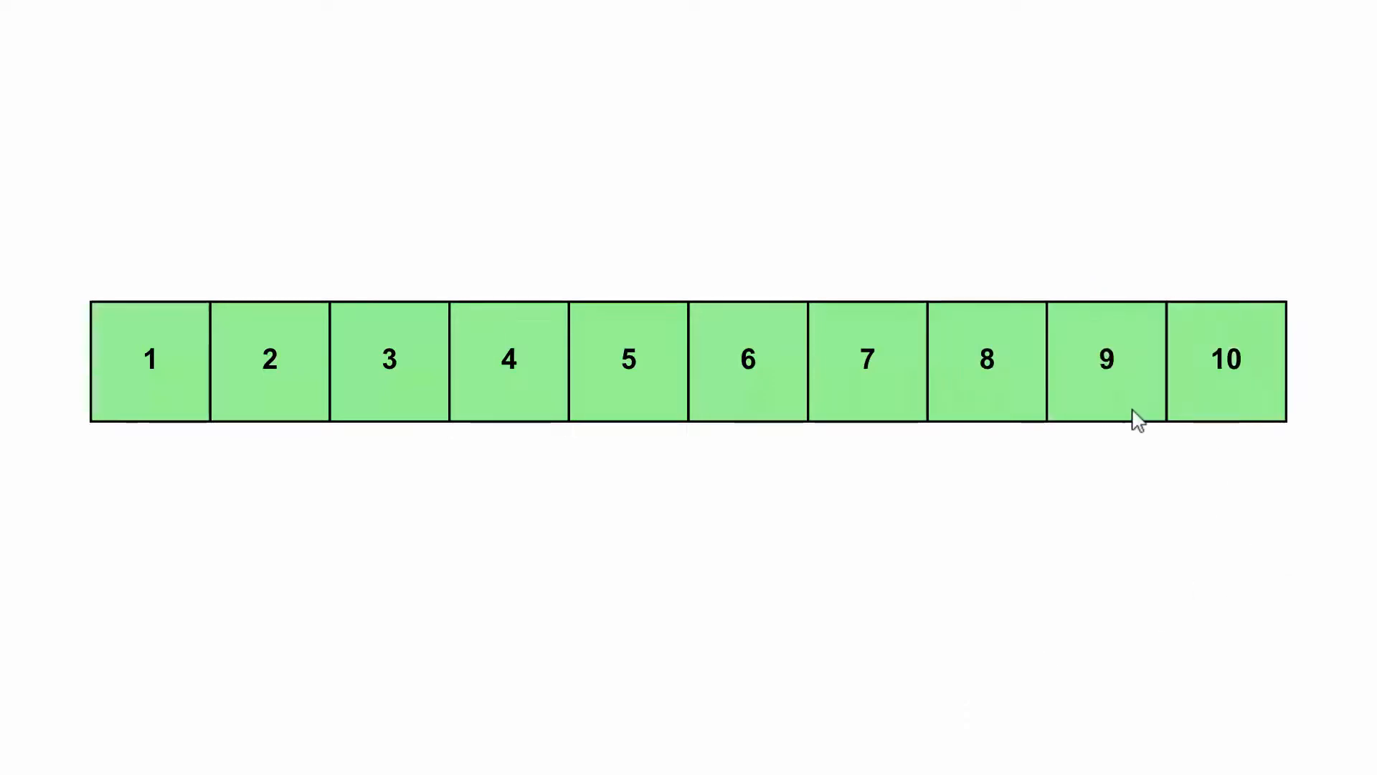
mouse_move(751, 539)
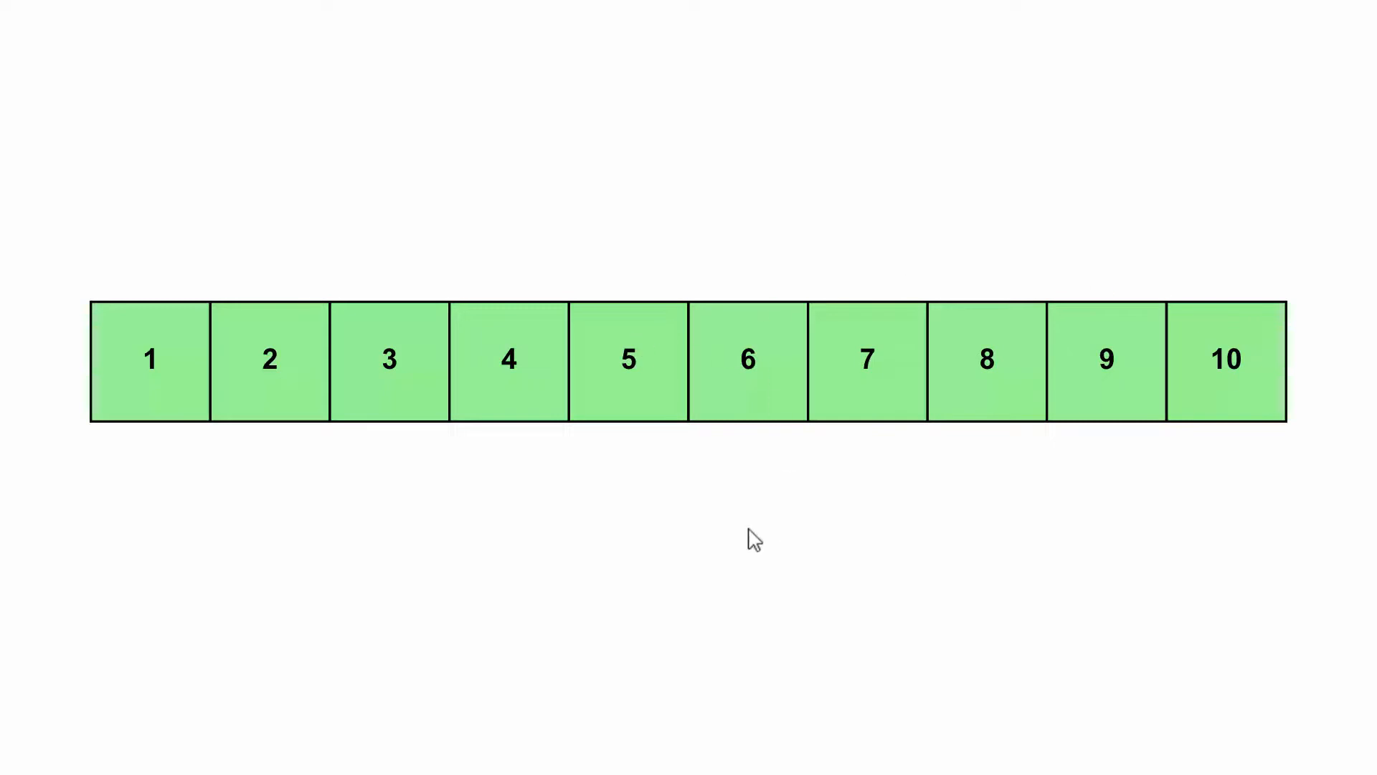